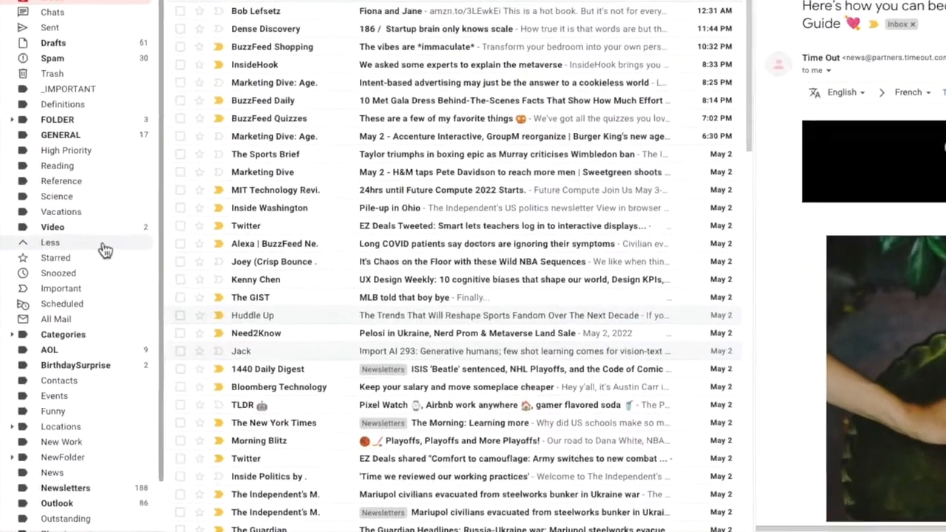
Reveal the Science label in the sidebar and show its three-dot options menu
{"action": "scroll", "scroll_direction": "down", "scroll_amount": 3}
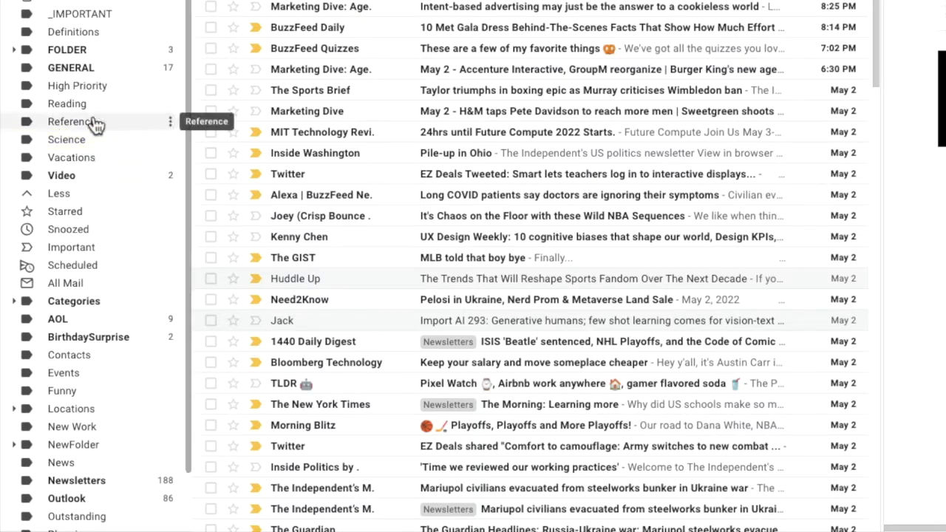
{"action": "mouse_move", "coordinate": [98, 145]}
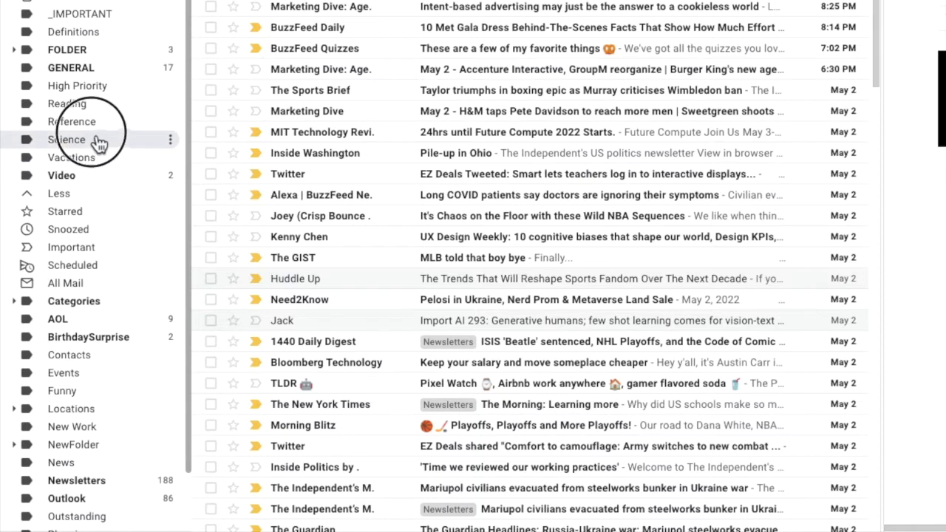
{"action": "left_click", "coordinate": [68, 139]}
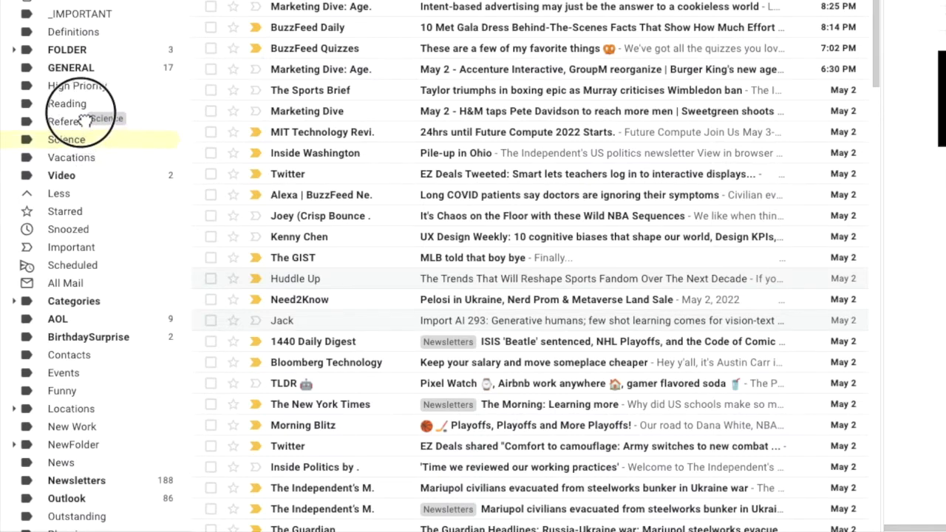
{"action": "mouse_move", "coordinate": [71, 122]}
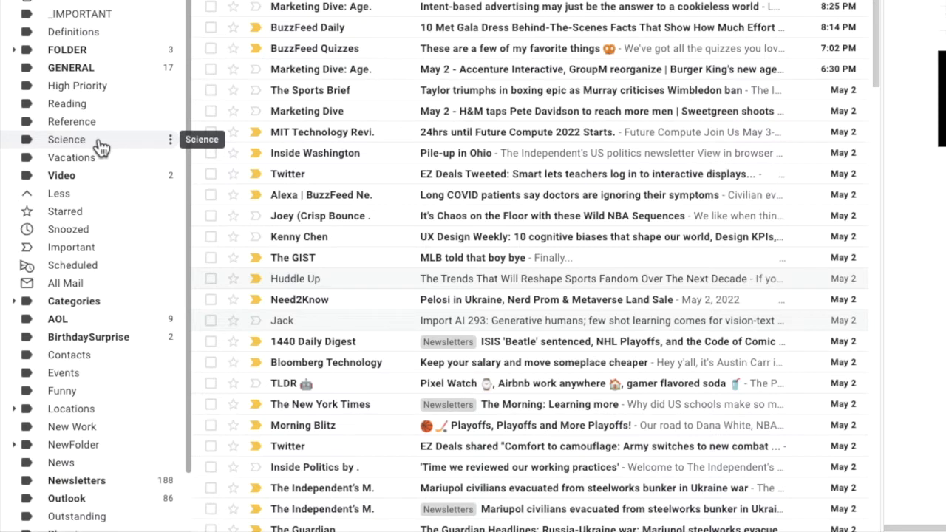
{"action": "mouse_move", "coordinate": [145, 148]}
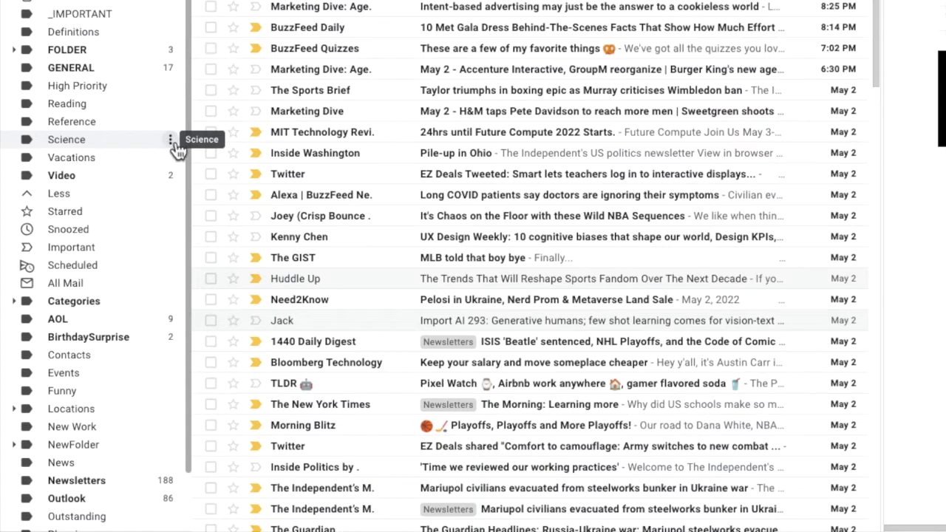
{"action": "left_click", "coordinate": [172, 139]}
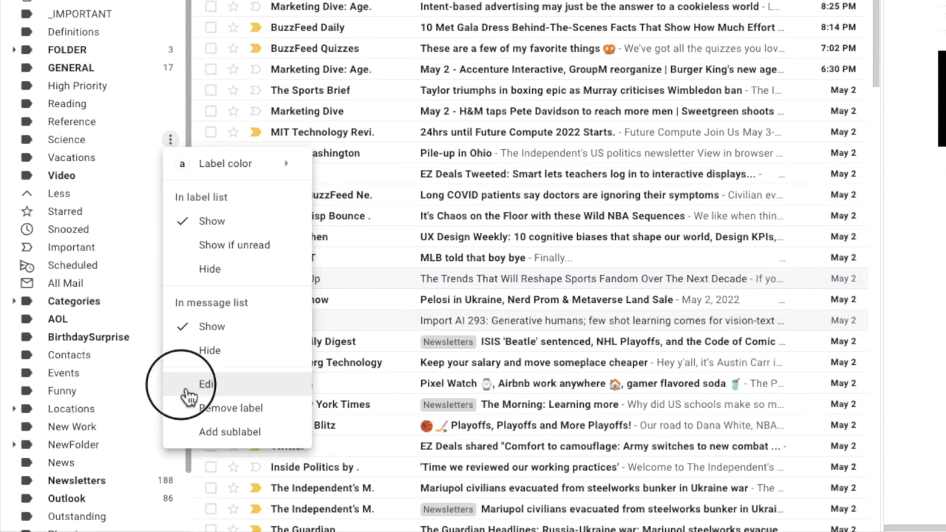
Edit the Science label and change its name to 'ScienceStuff'
{"action": "left_click", "coordinate": [204, 384]}
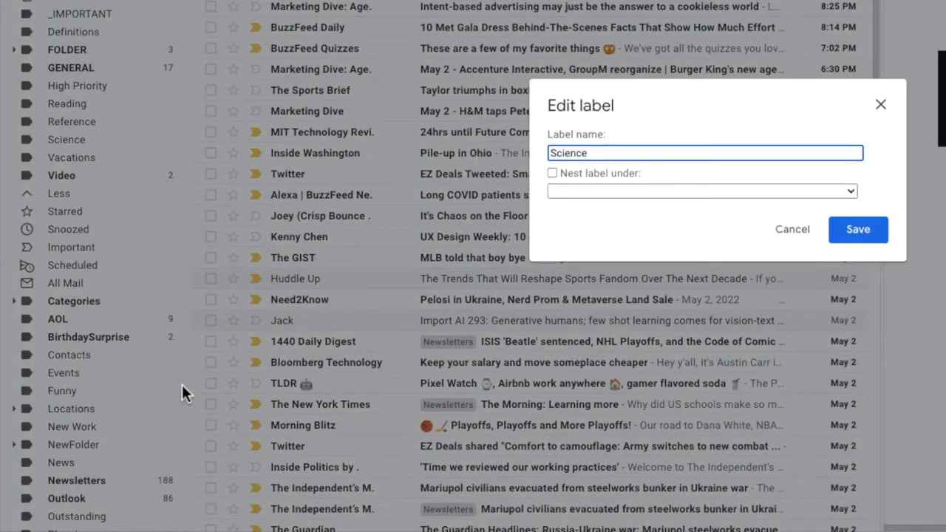
{"action": "mouse_move", "coordinate": [559, 254]}
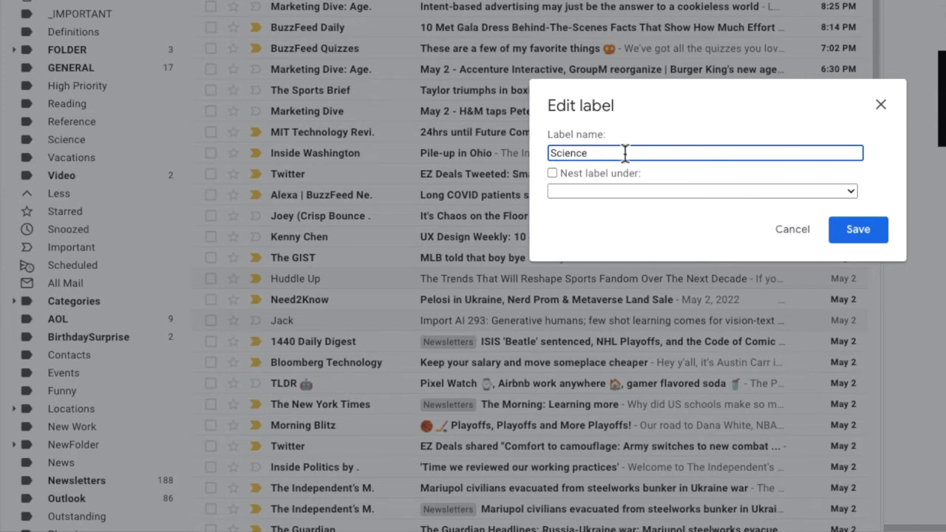
{"action": "type", "text": "Stuff"}
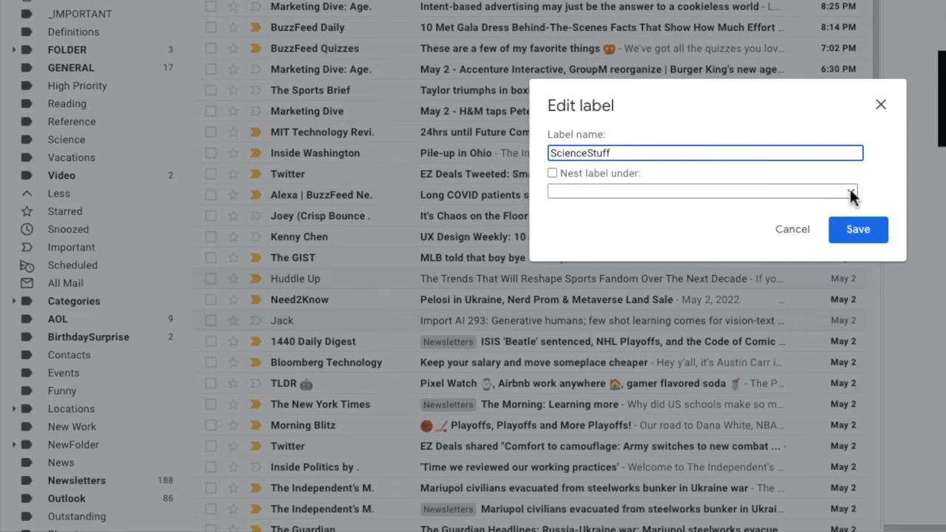
Choose Reference as the parent in the Nest label under list
{"action": "left_click", "coordinate": [698, 190]}
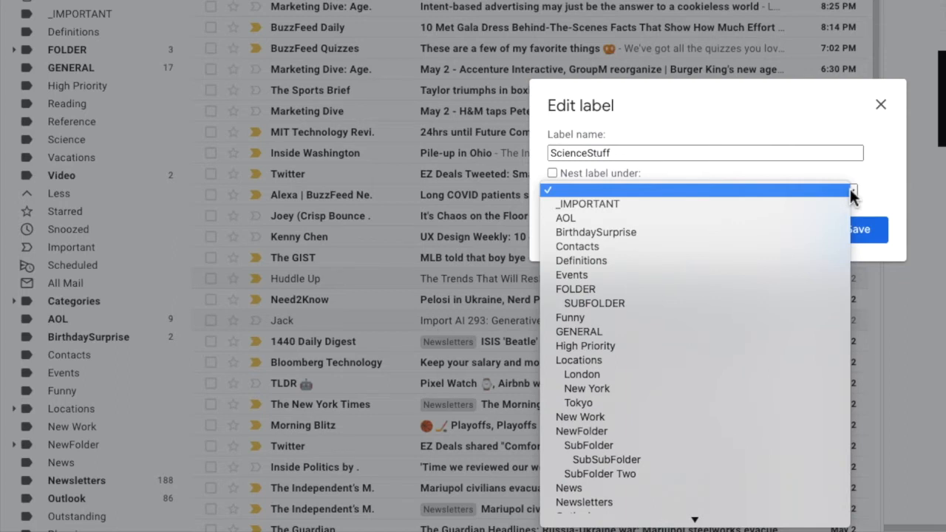
{"action": "mouse_move", "coordinate": [848, 204]}
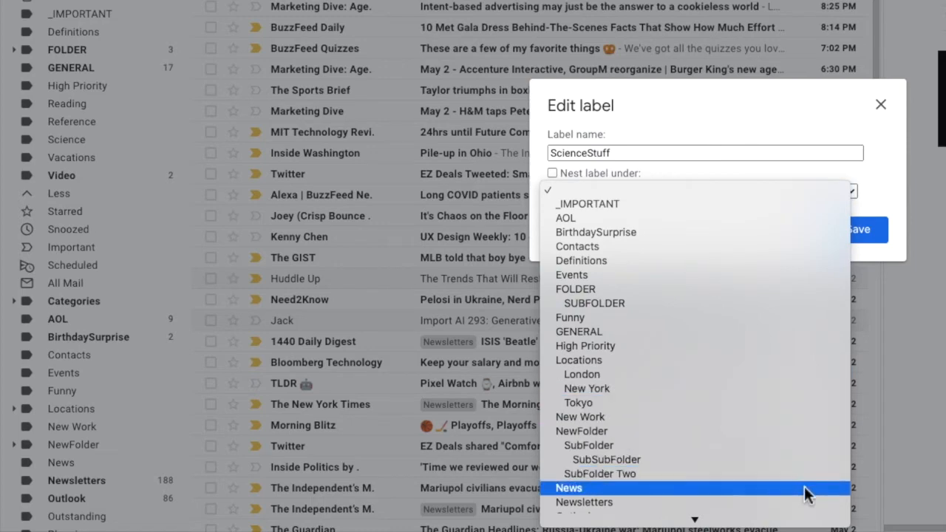
{"action": "scroll", "scroll_direction": "down", "scroll_amount": 3}
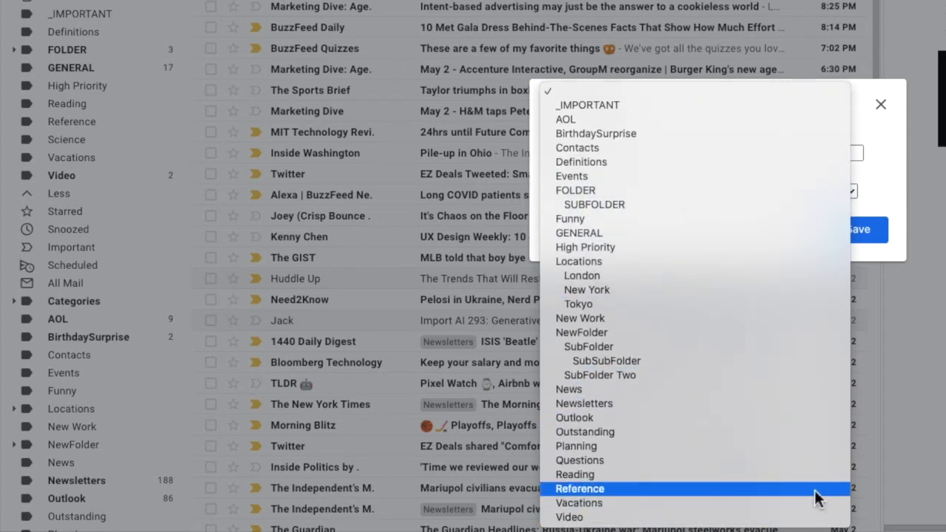
{"action": "left_click", "coordinate": [580, 488]}
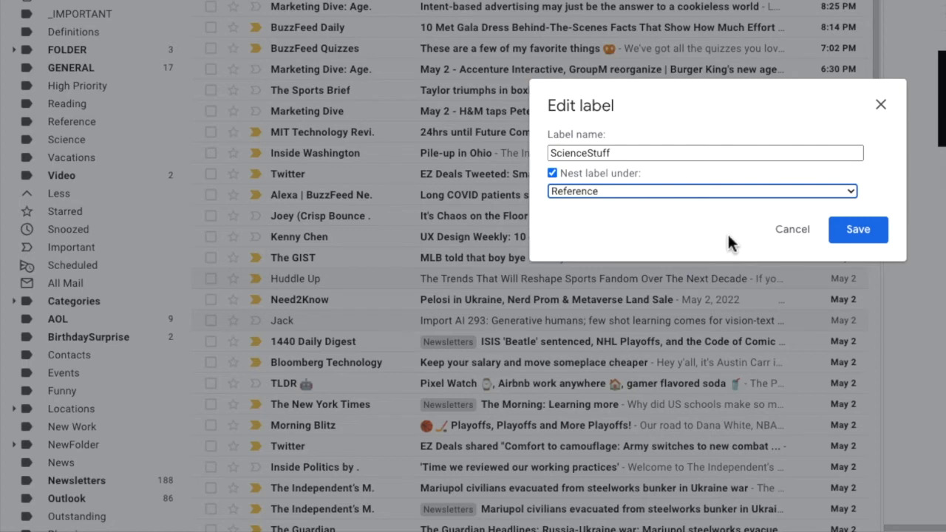
Save the edit so ScienceStuff appears nested beneath Reference
{"action": "left_click", "coordinate": [857, 229]}
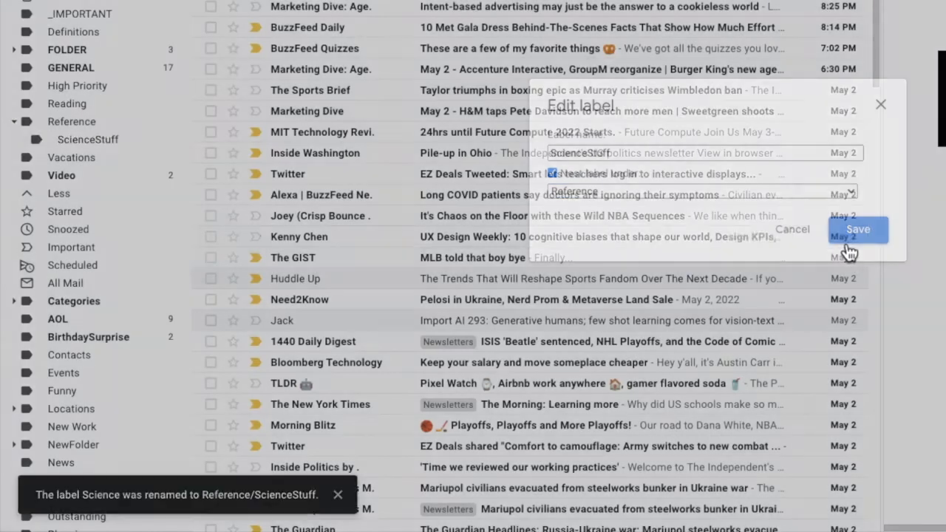
{"action": "left_click", "coordinate": [857, 229]}
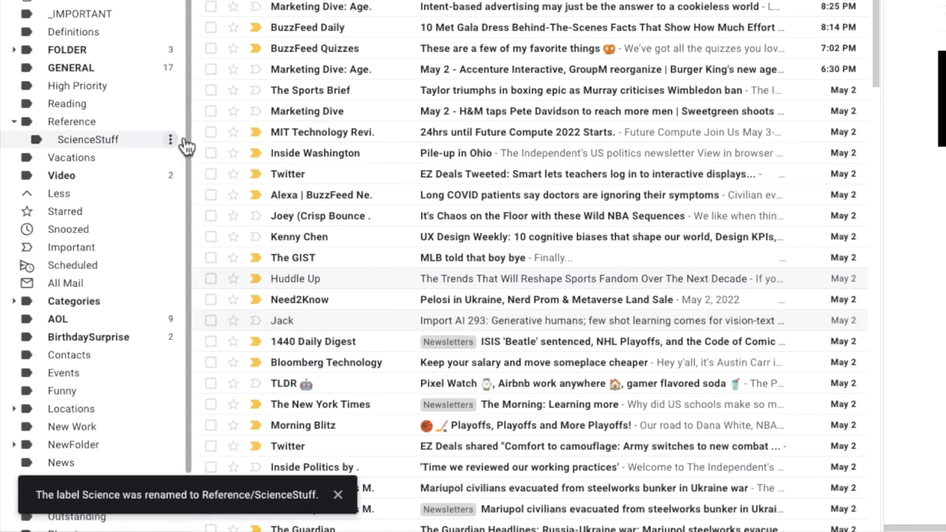
{"action": "mouse_move", "coordinate": [164, 139]}
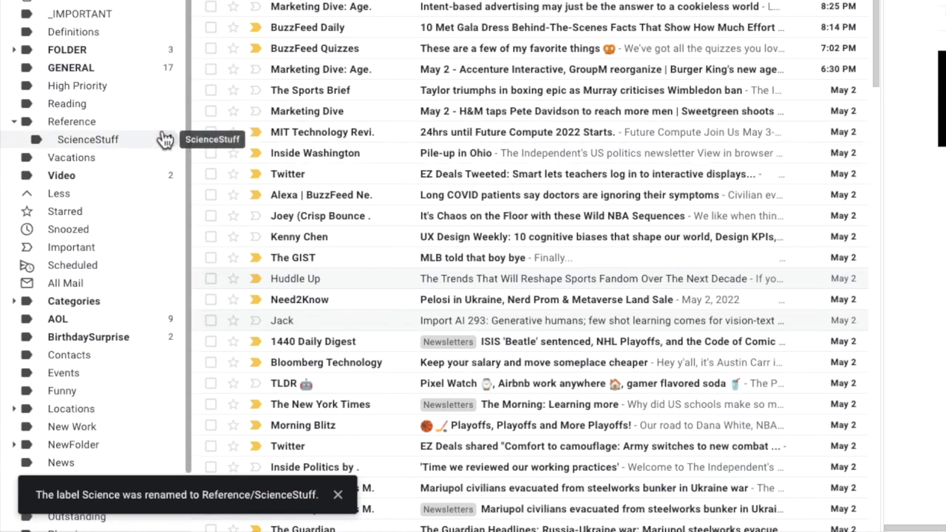
{"action": "mouse_move", "coordinate": [157, 121]}
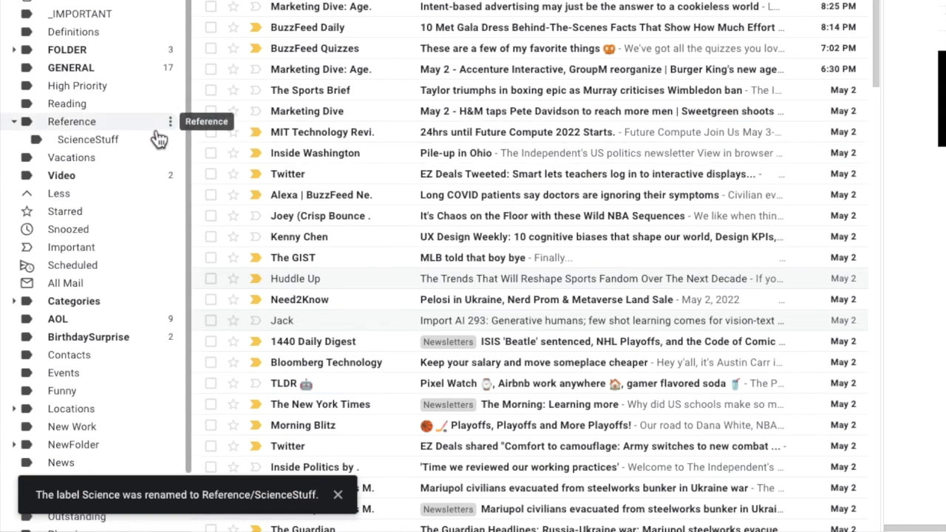